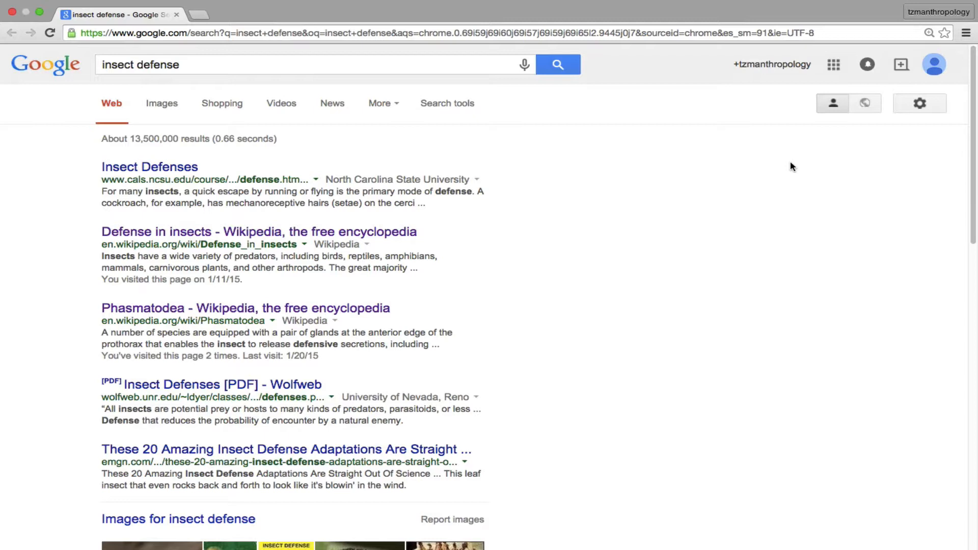
mouse_move(222, 103)
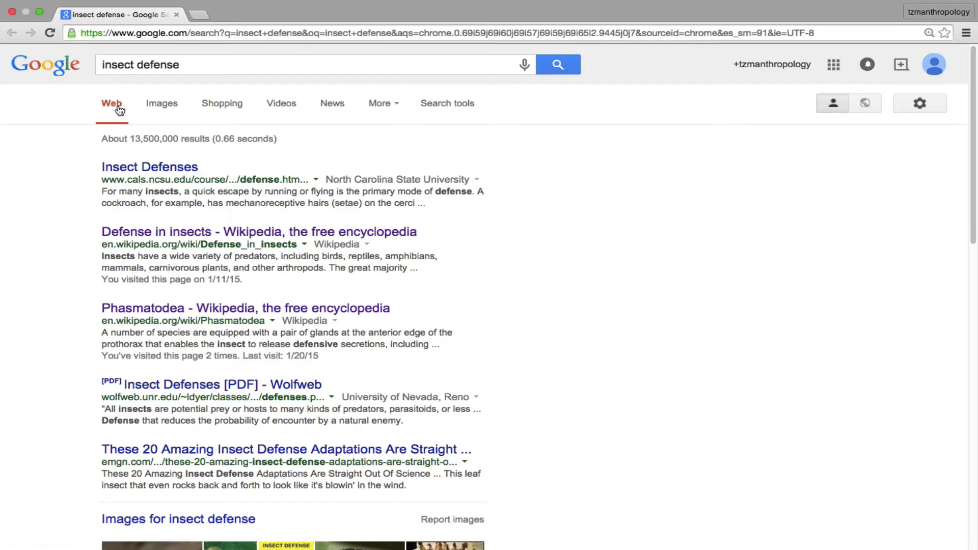
Switch the 'insect defense' search to image results
left_click(161, 103)
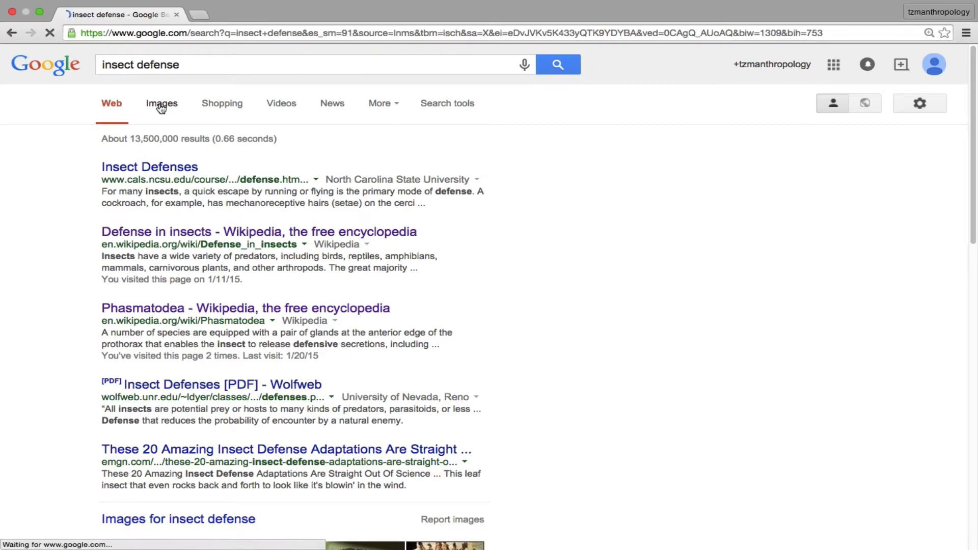
Open the 'insect defense' image results and scroll down through the picture grid
left_click(161, 103)
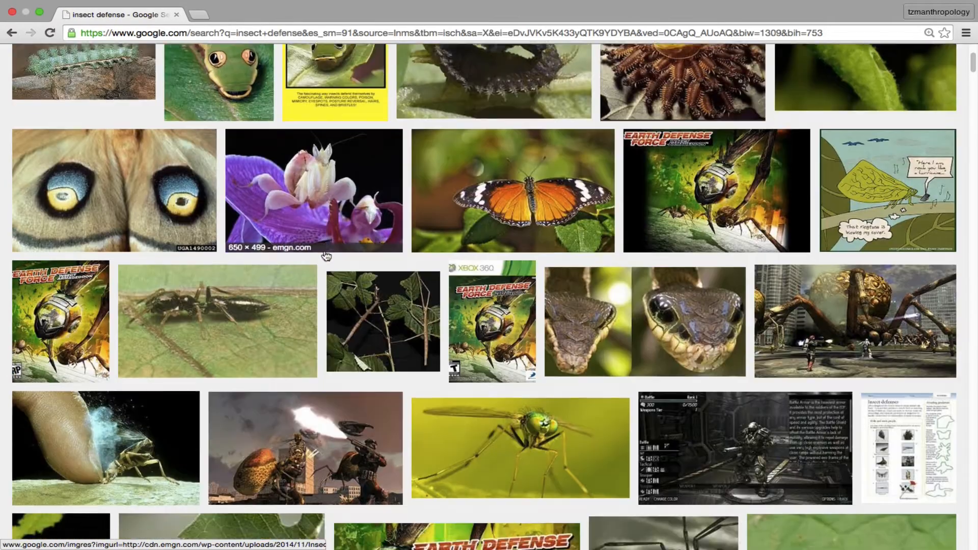
scroll("down", 3)
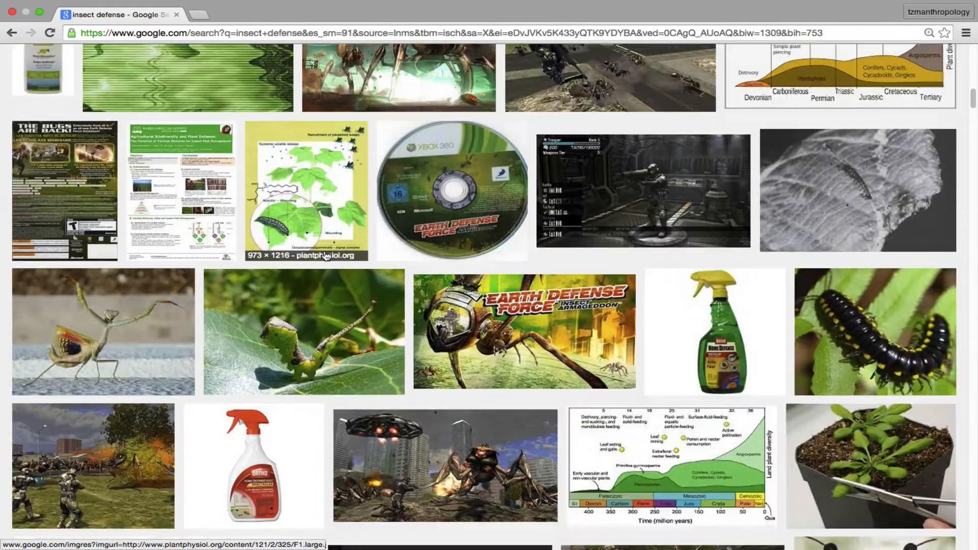
scroll("down", 3)
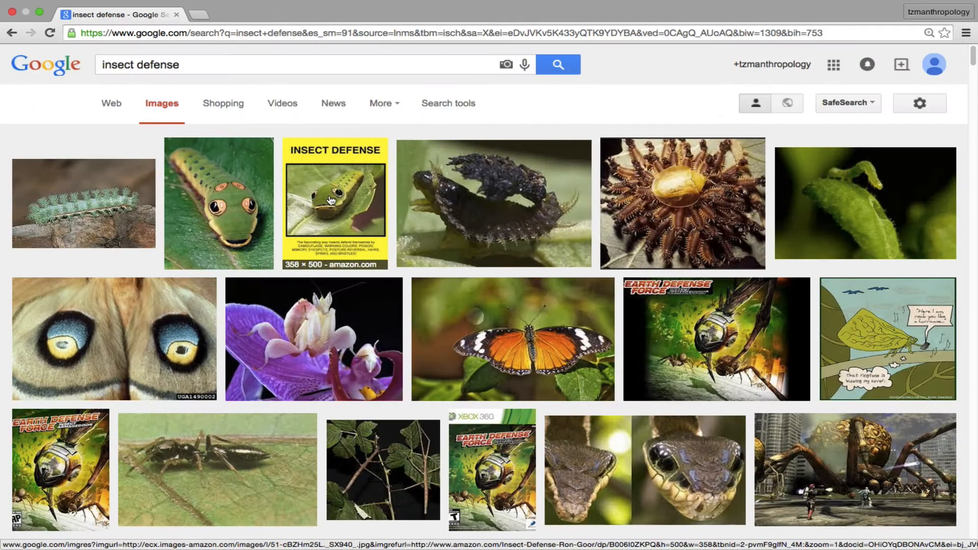
Browse the shopping results for 'insect defense' by scrolling through the products
left_click(222, 103)
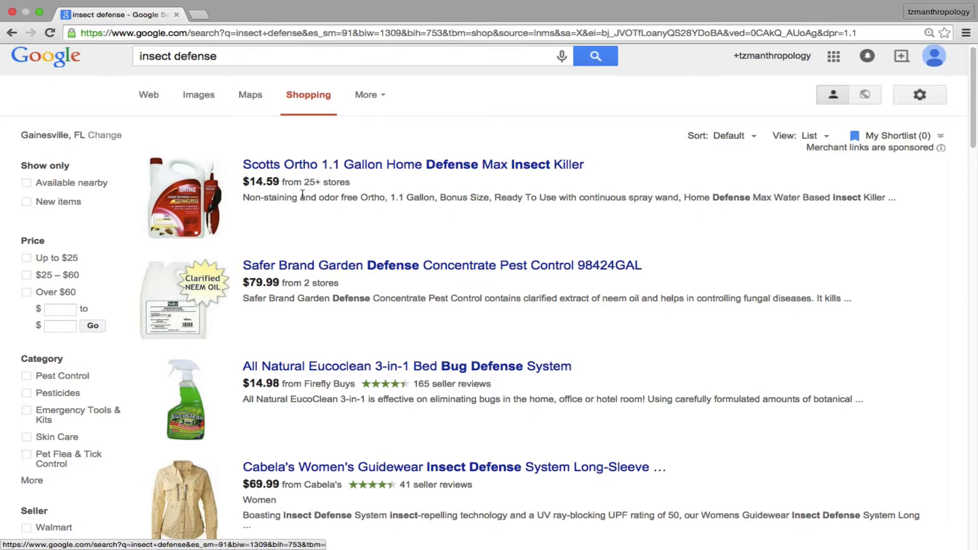
scroll("down", 3)
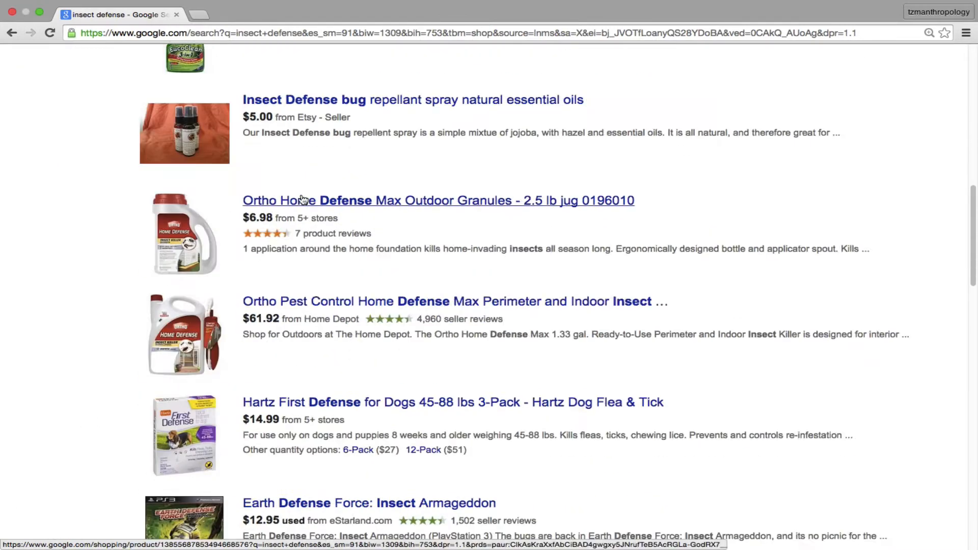
scroll("down", 3)
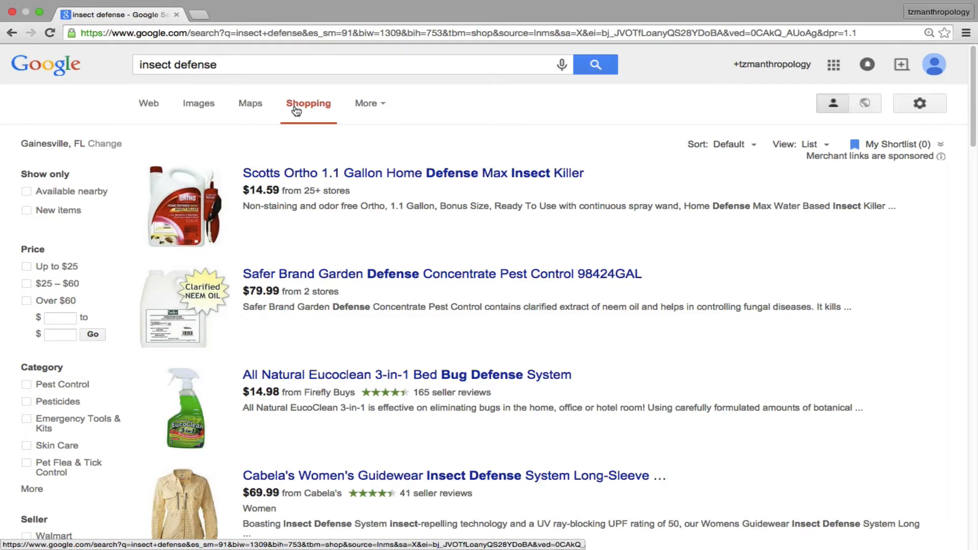
Play the 'Unknown Insect Defense Mechanism' YouTube video from the video results
left_click(244, 212)
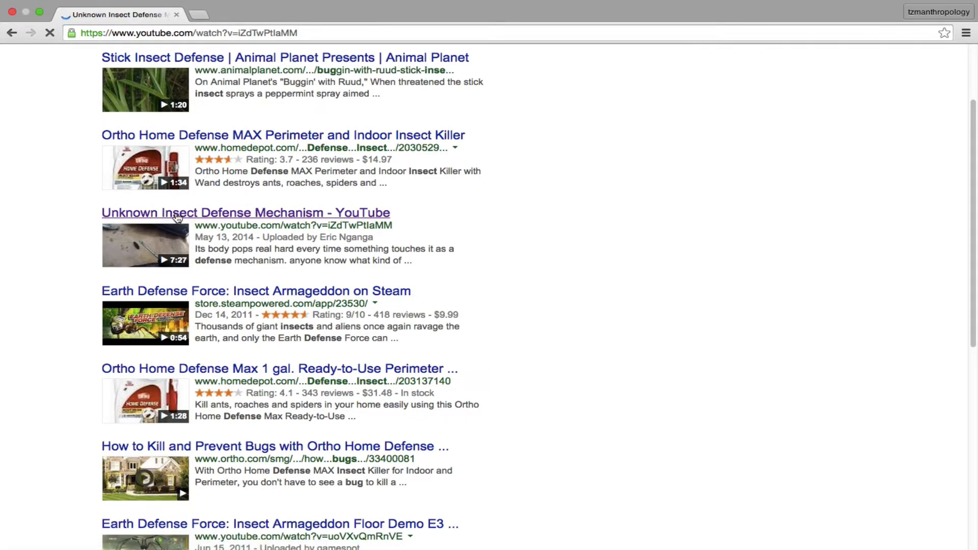
left_click(181, 217)
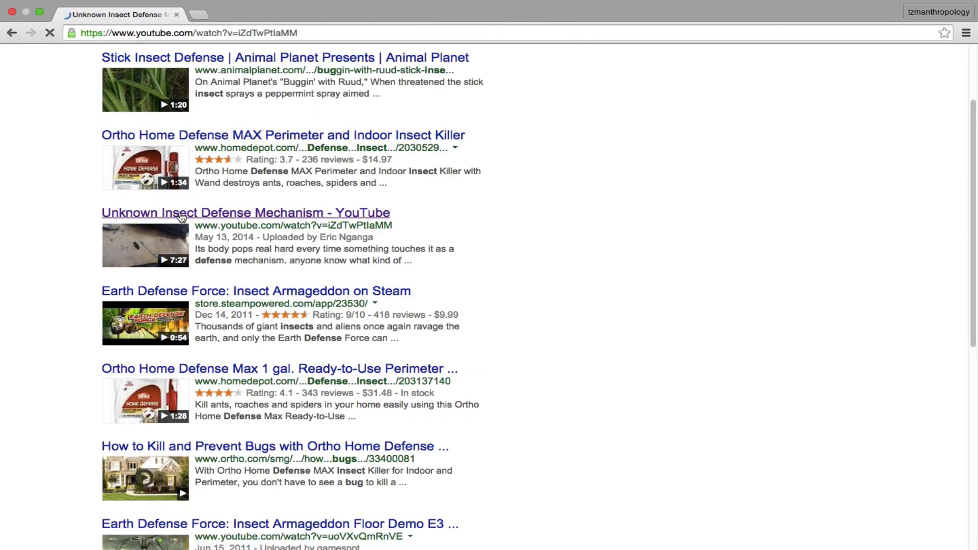
left_click(245, 213)
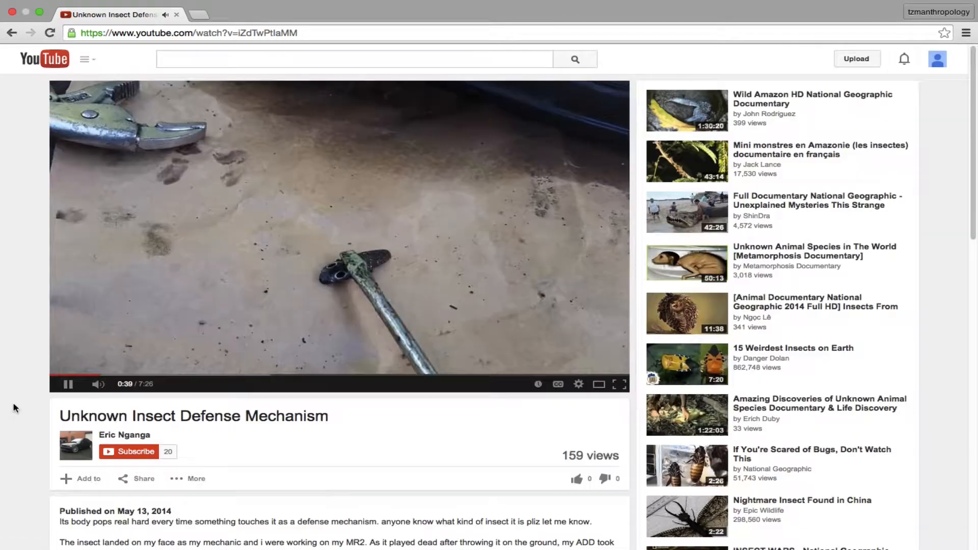